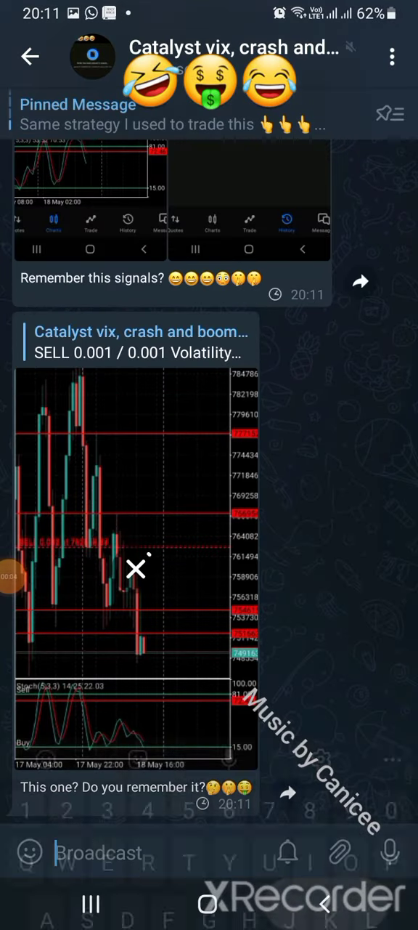
# Scroll the signal channel to the feedback messages and the BUY Crash 300 Index post at 12207.302.
pyautogui.scroll(-3)
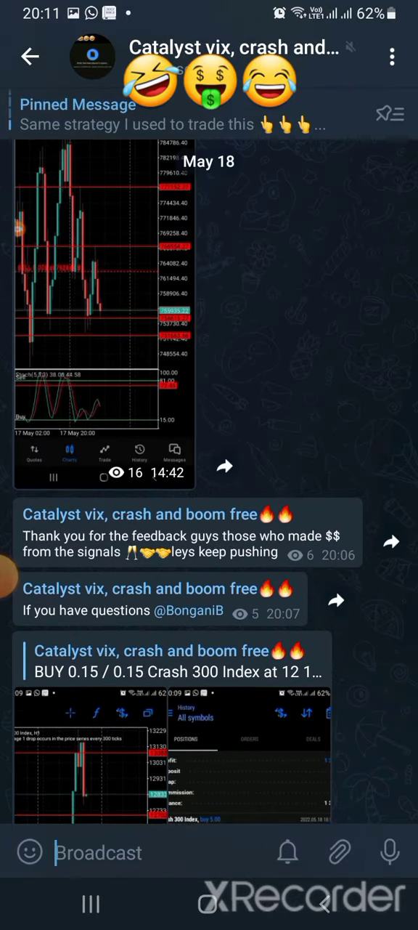
pyautogui.scroll(-3)
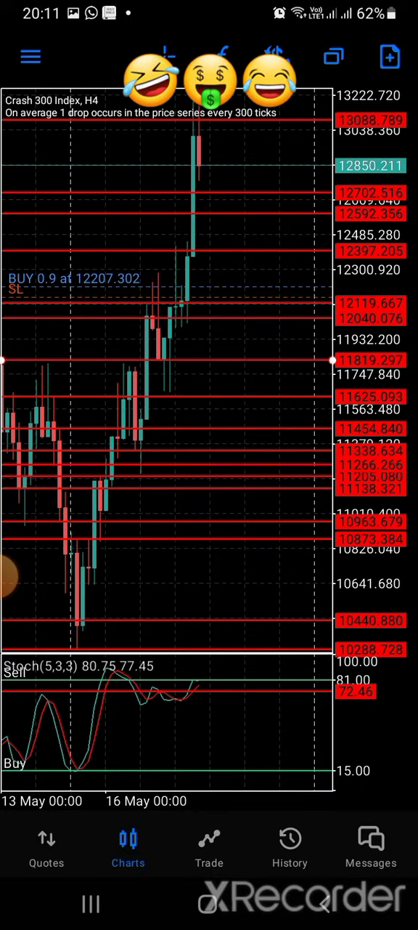
# Show the open Crash 300 Index buy 0.90 position with 579.31 USD profit and account summary.
pyautogui.click(209, 846)
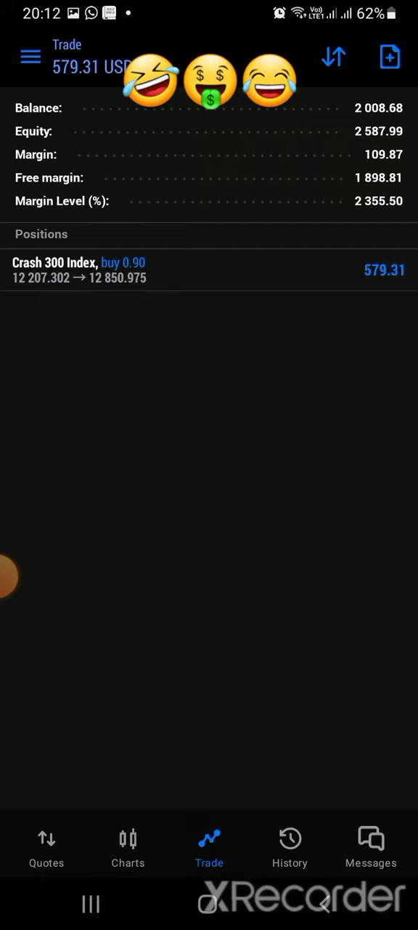
# Show the closed-trade history: four profitable Crash 300 Index buys totalling 1,370.65.
pyautogui.click(290, 846)
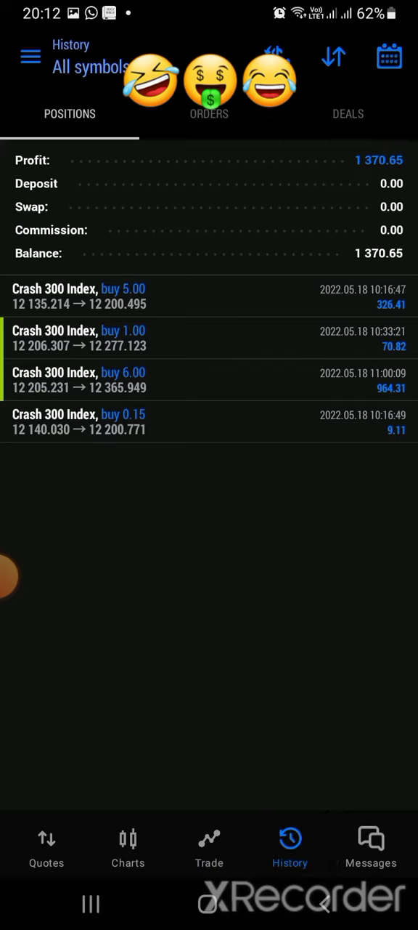